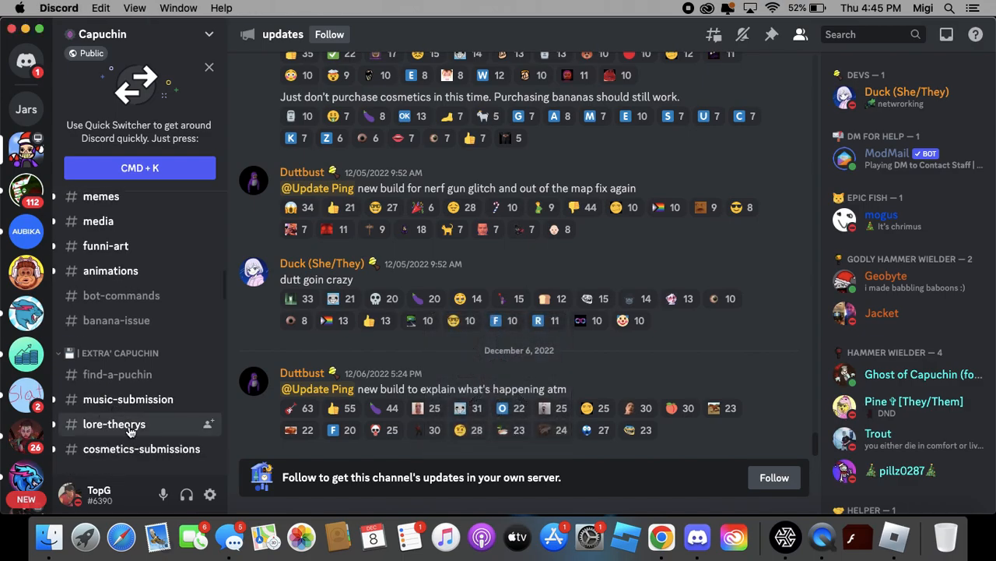
Open #lore-theorys in the Capuchin server and scroll back through yesterday's theory posts.
left_click(115, 424)
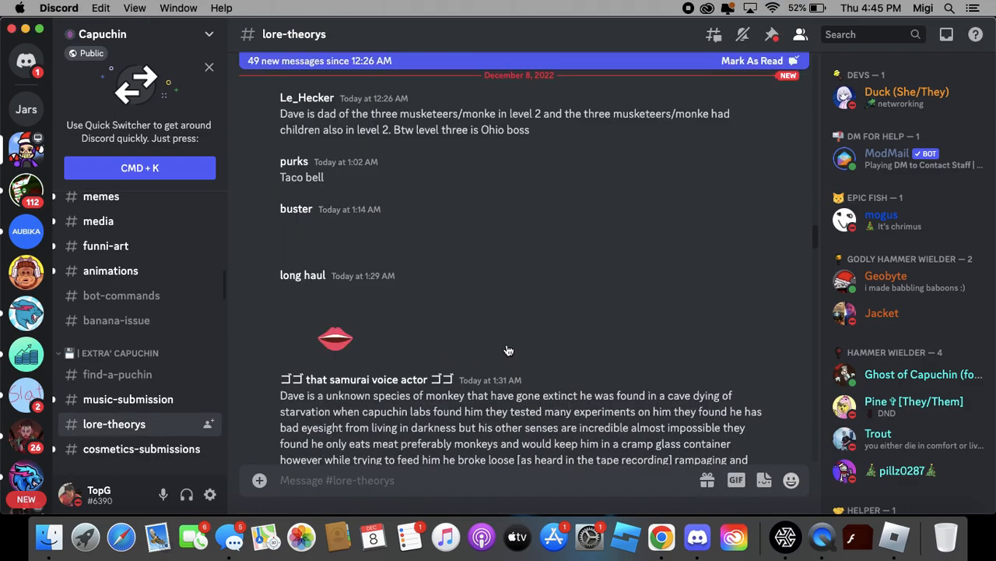
scroll("down", 3)
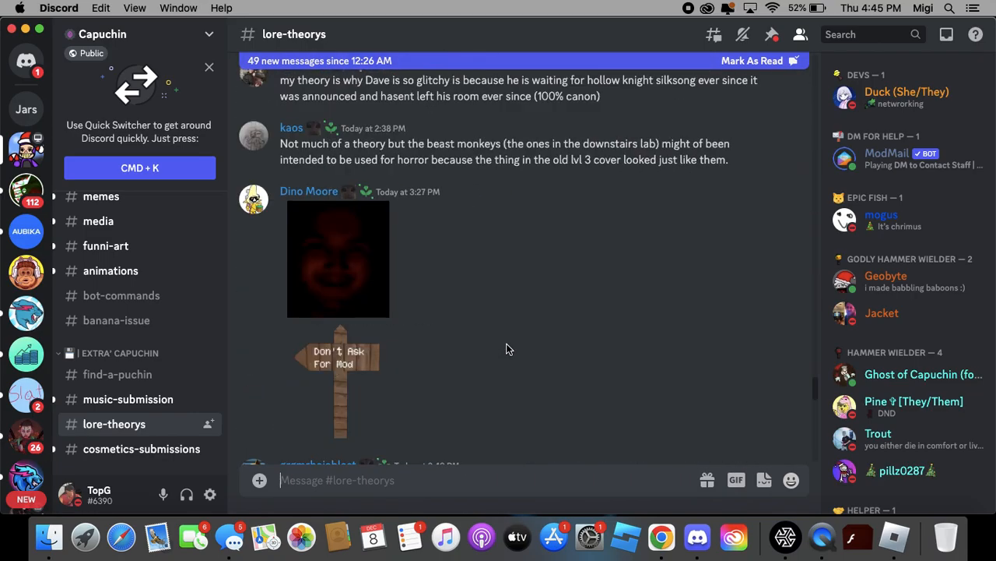
scroll("down", 3)
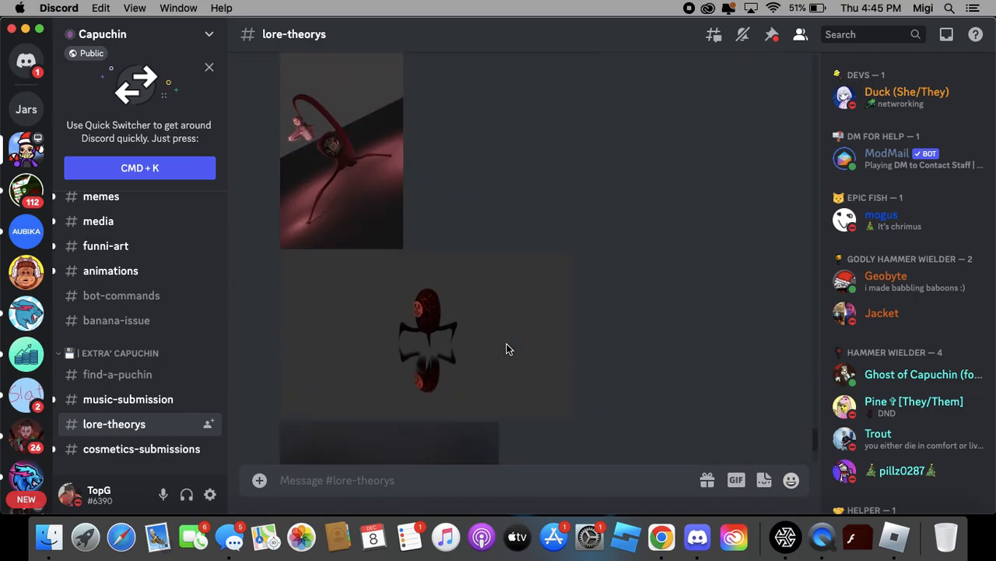
scroll("down", 3)
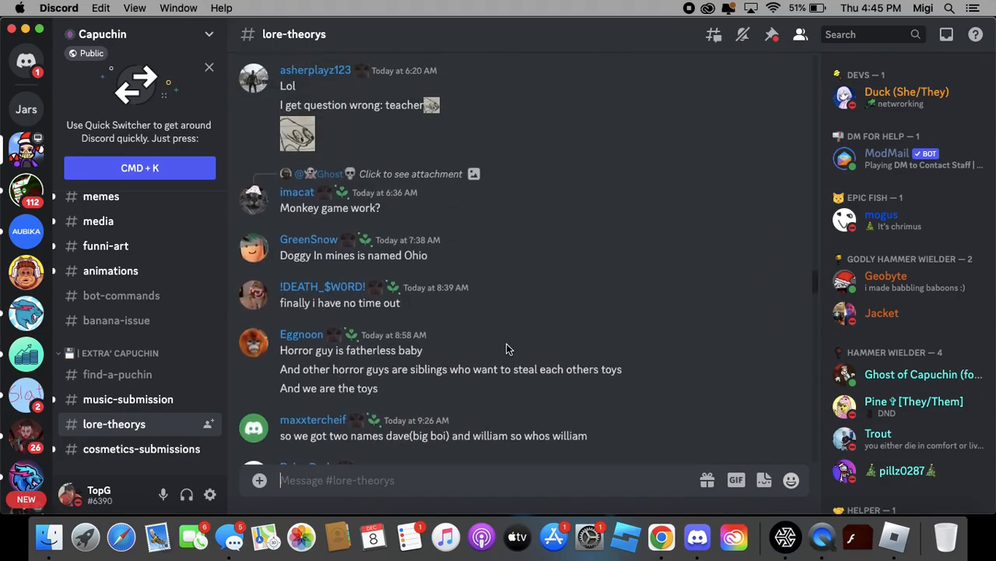
scroll("down", 3)
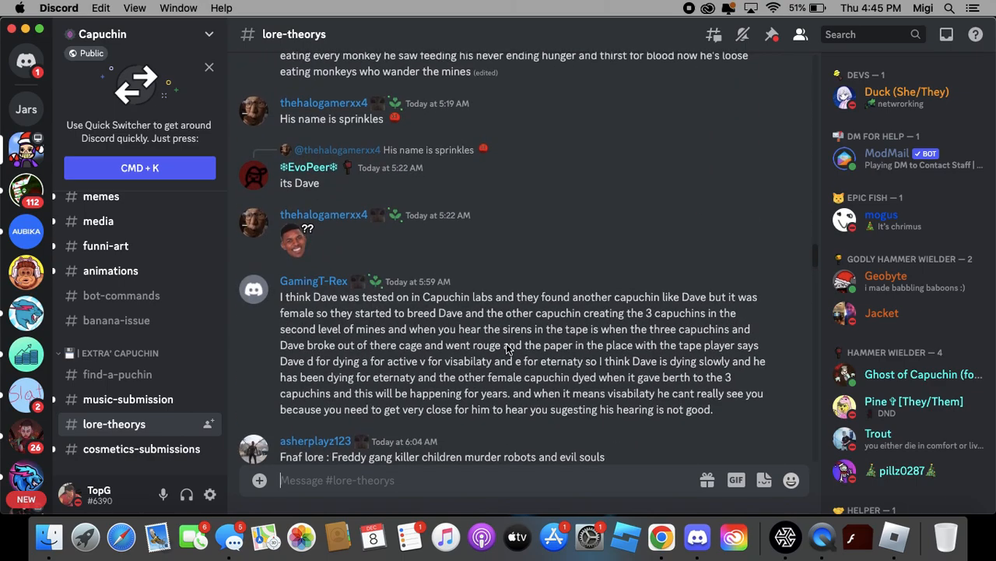
scroll("down", 3)
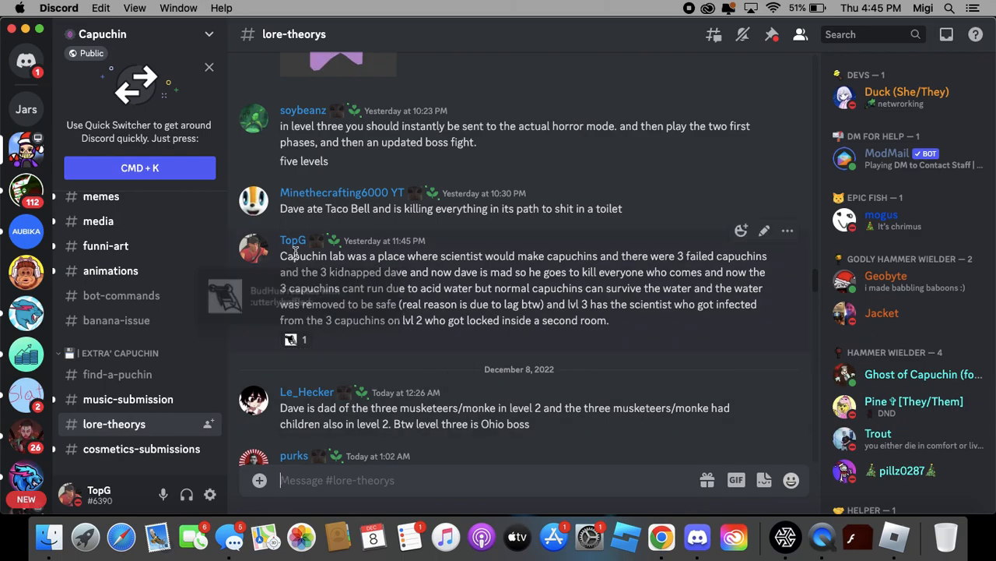
mouse_move(576, 383)
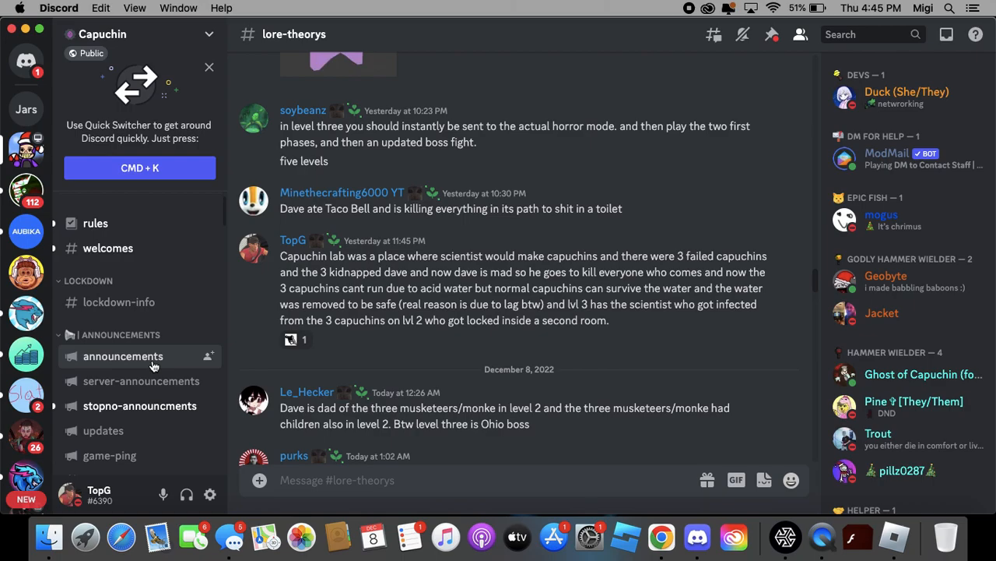
Open #announcements and scroll to the lockdown update post to react to it.
left_click(121, 355)
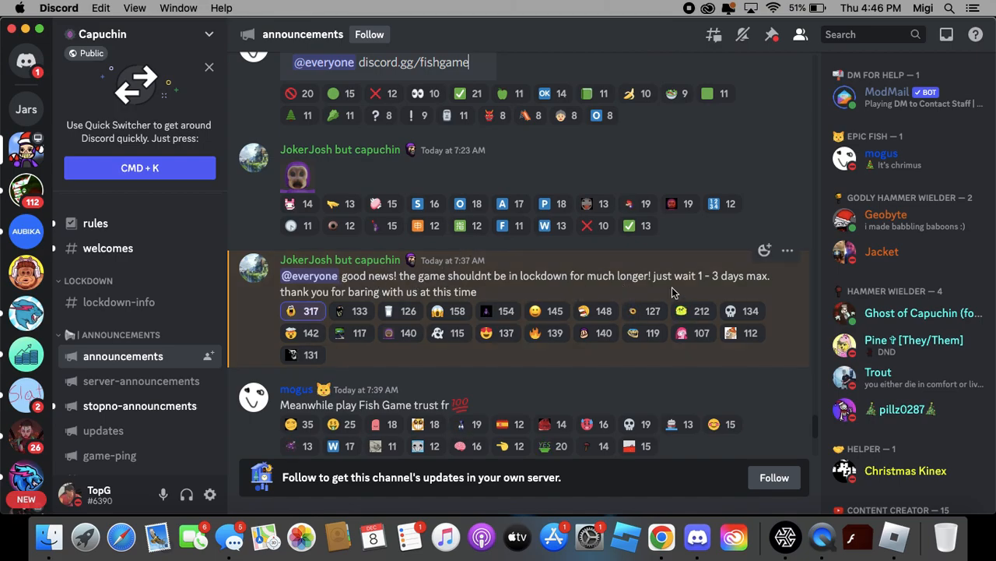
mouse_move(776, 293)
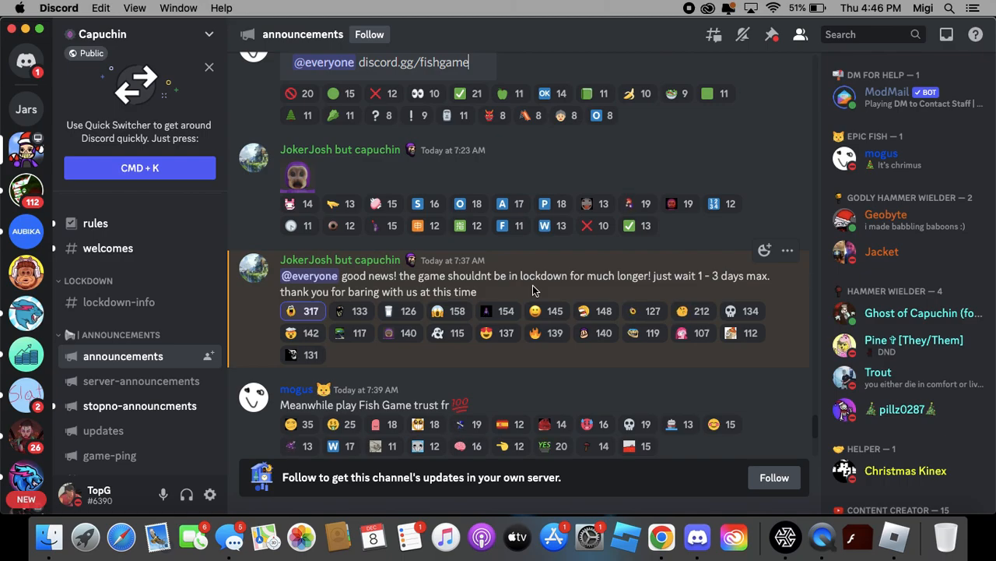
scroll("down", 3)
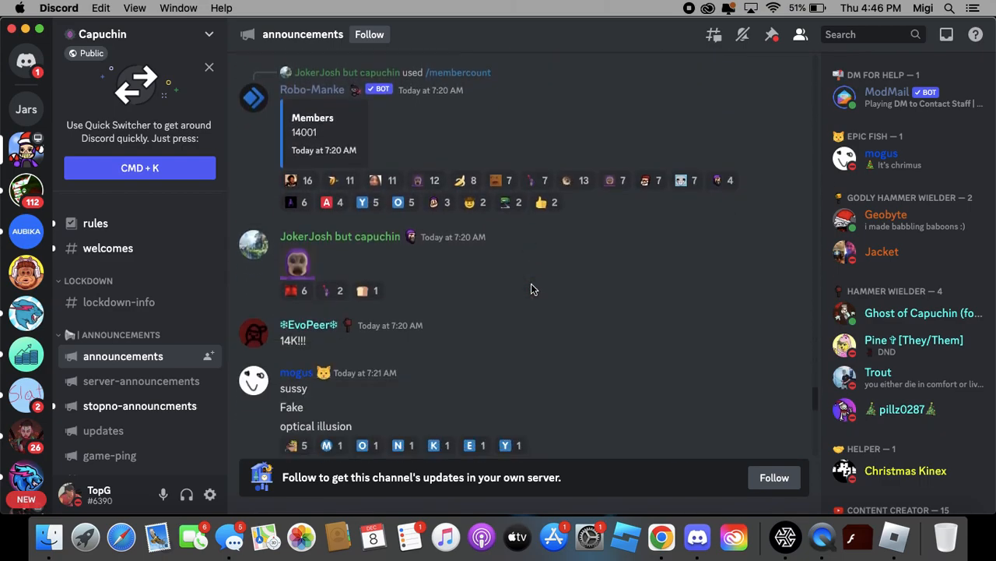
scroll("down", 3)
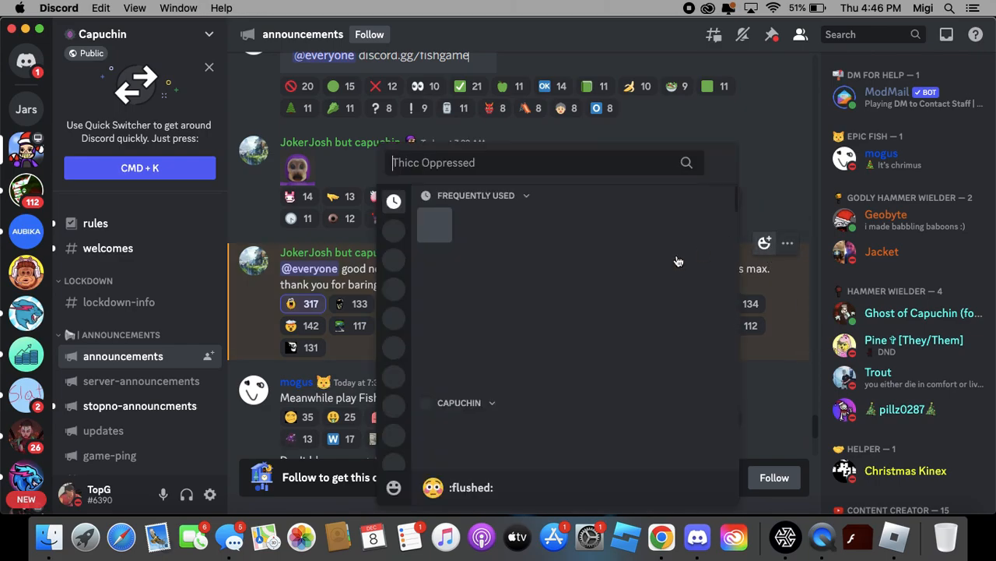
Search :cry: as a reaction, then dismiss the 'too many reactions' notice with Okay.
type(":cry:")
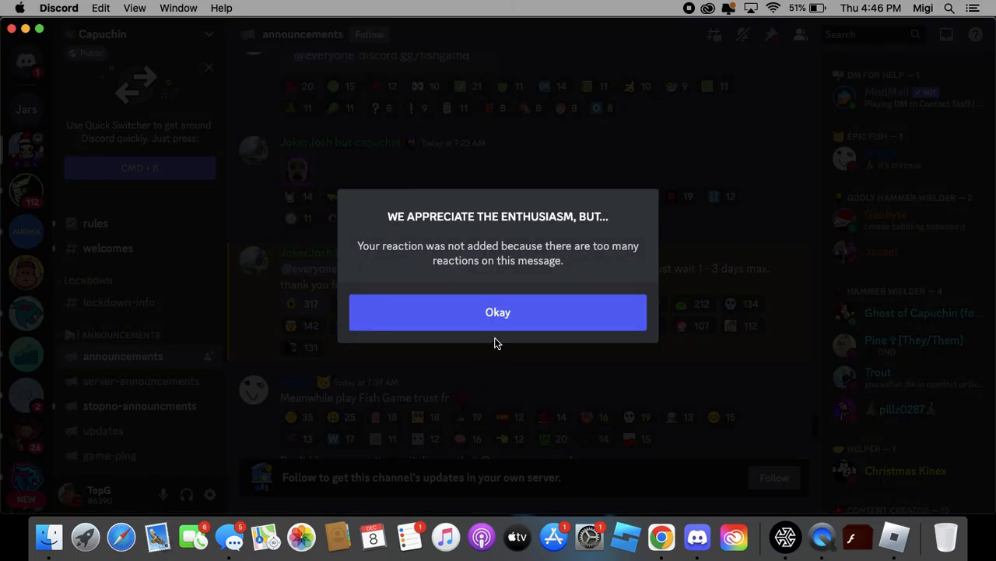
left_click(498, 311)
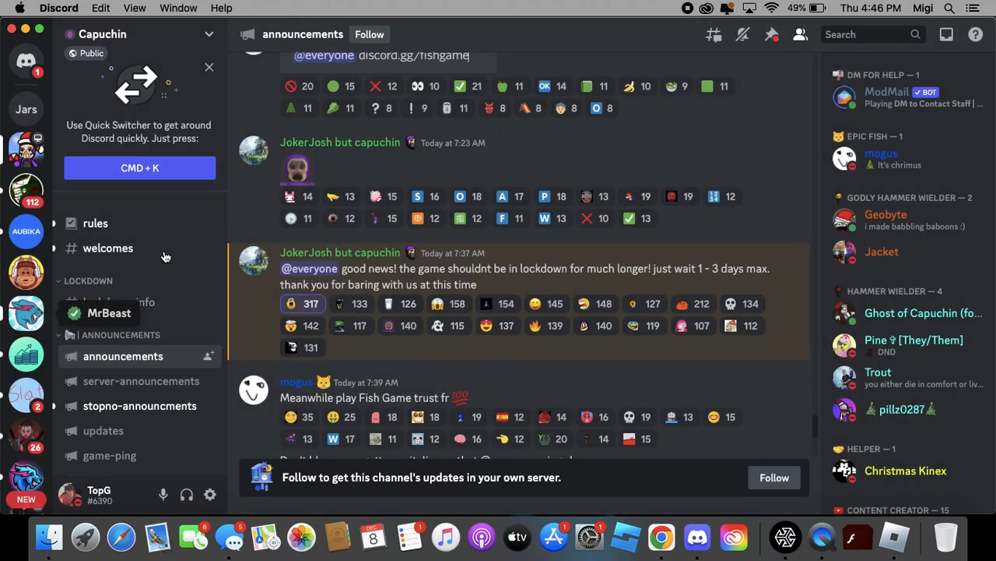
scroll("down", 3)
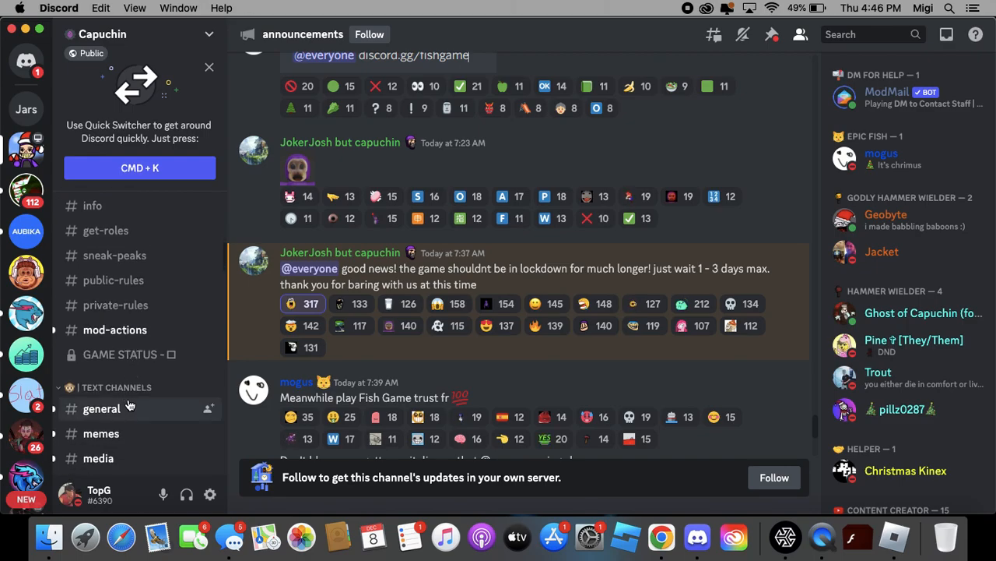
mouse_move(131, 408)
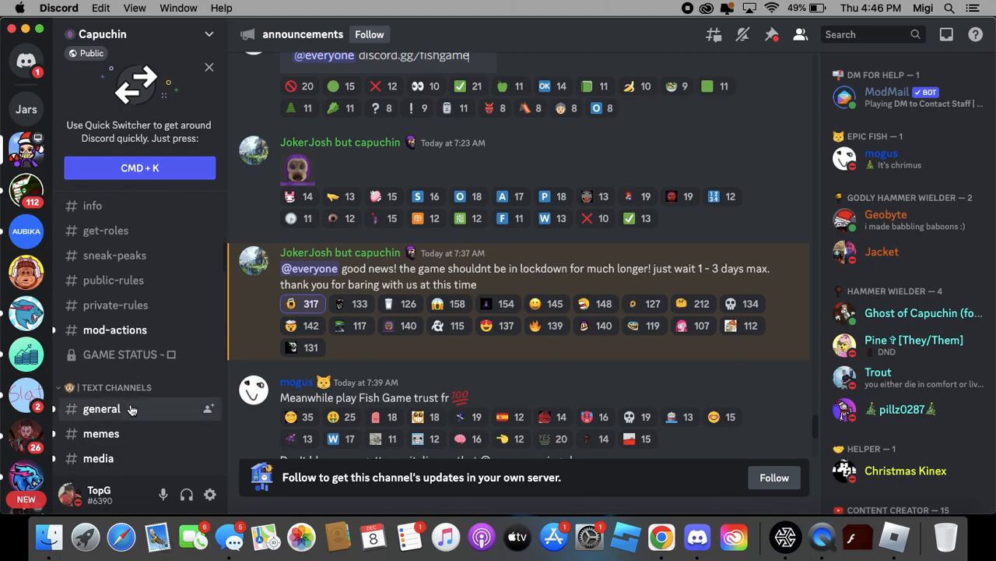
Open the #general text channel of the Capuchin server.
left_click(101, 408)
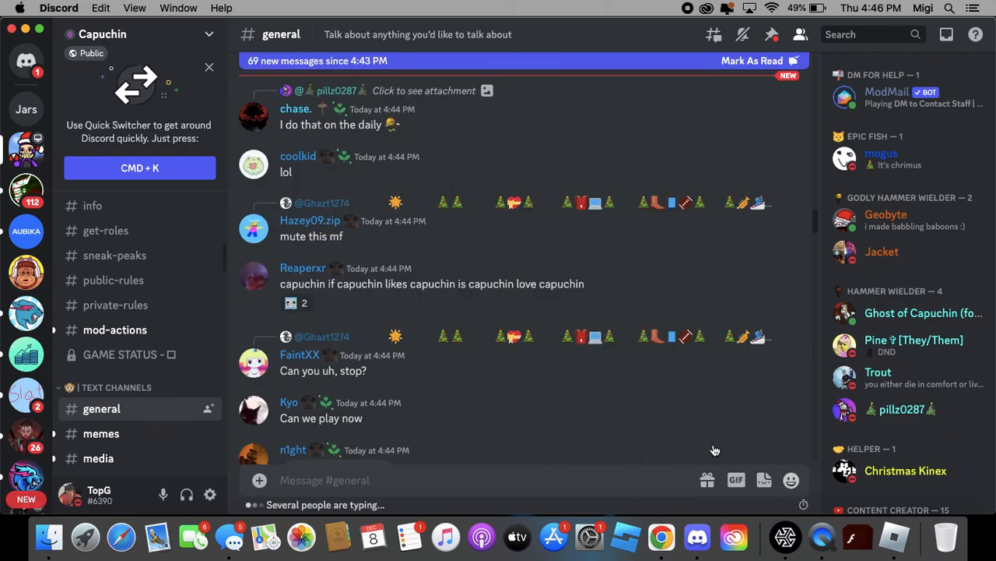
left_click(791, 479)
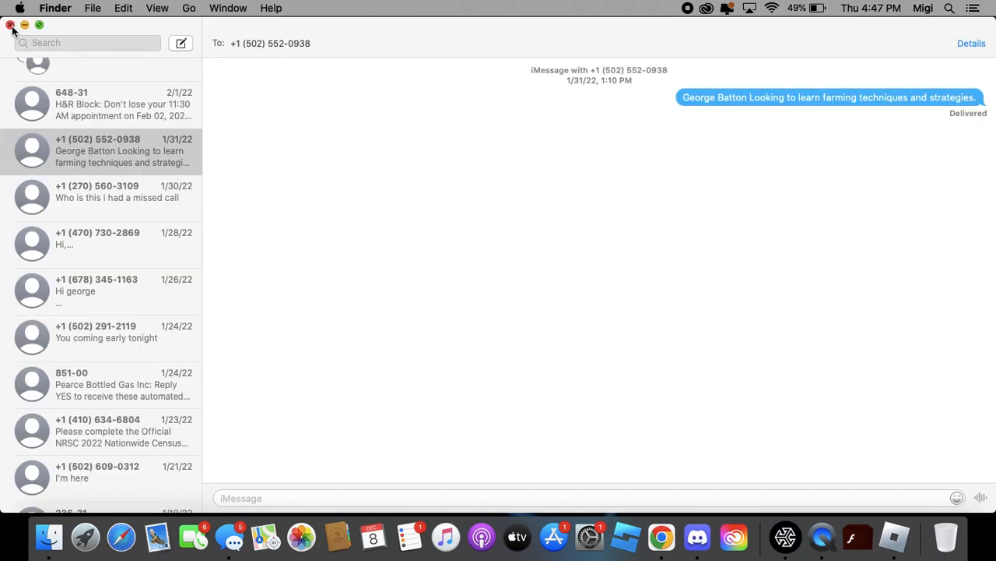
Close the Messages conversation window, leaving the desktop showing.
left_click(11, 25)
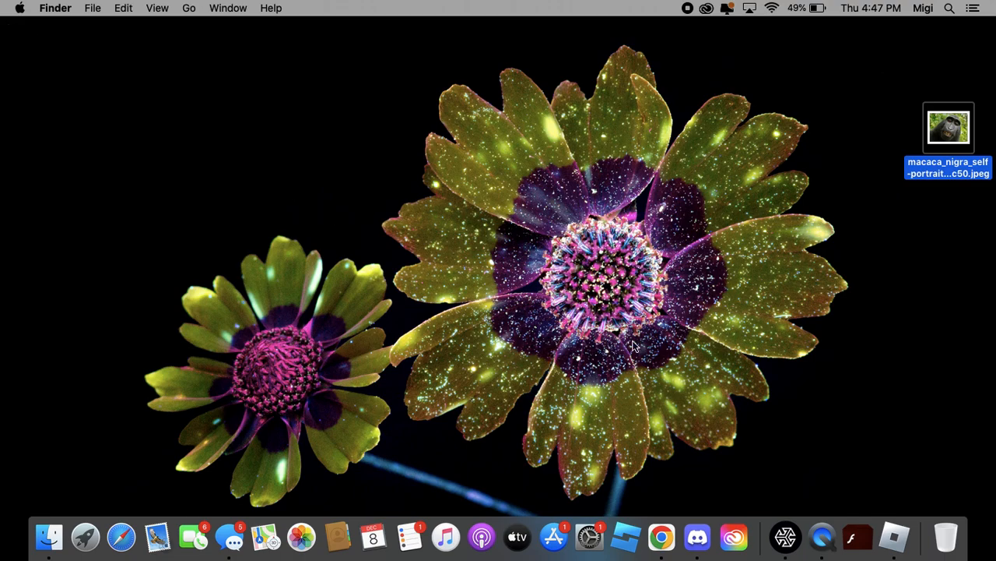
mouse_move(695, 536)
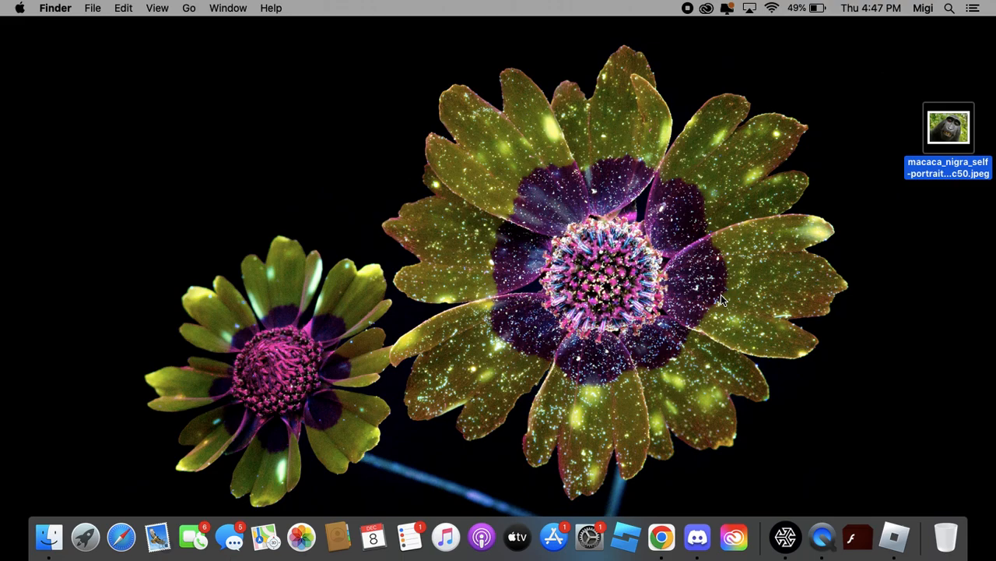
mouse_move(698, 92)
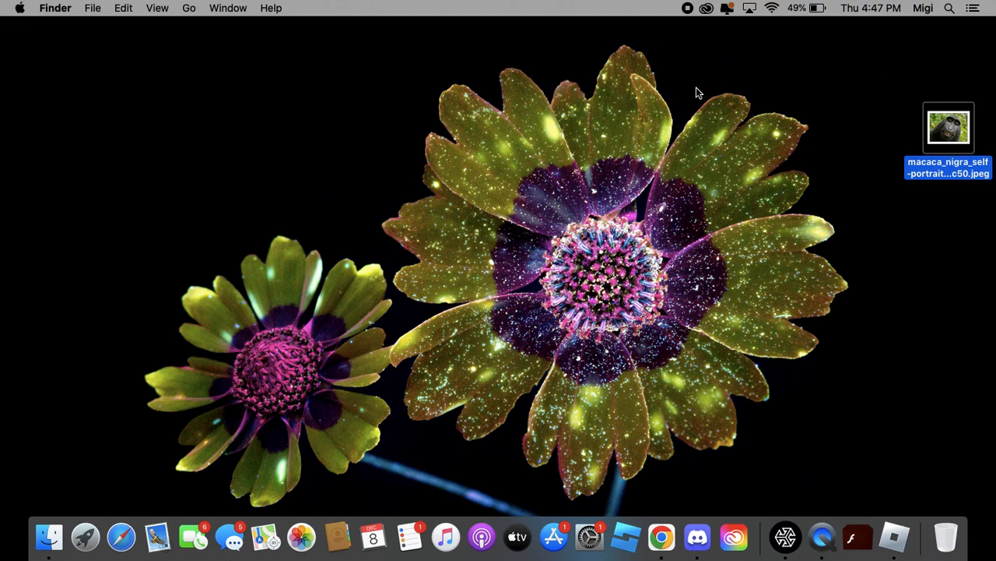